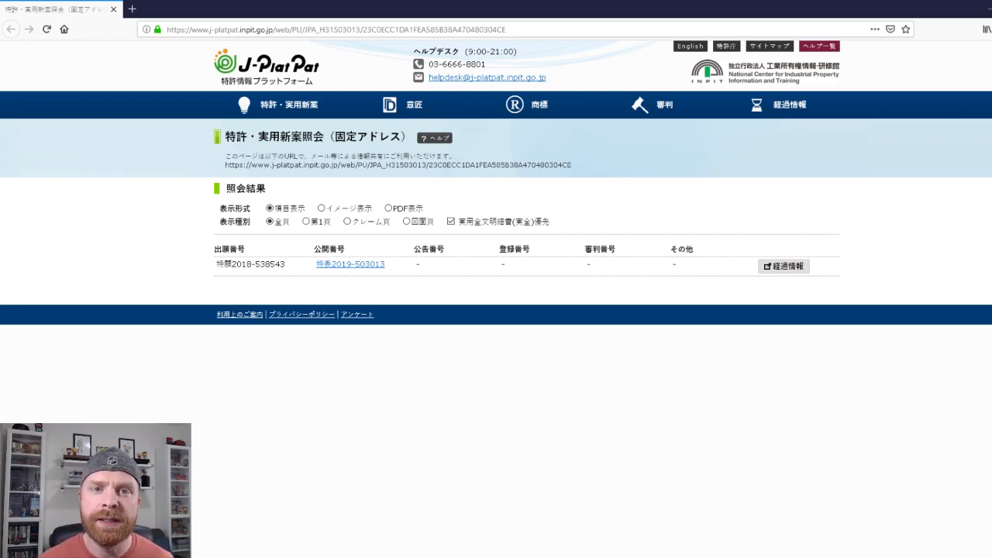
pyautogui.click(349, 264)
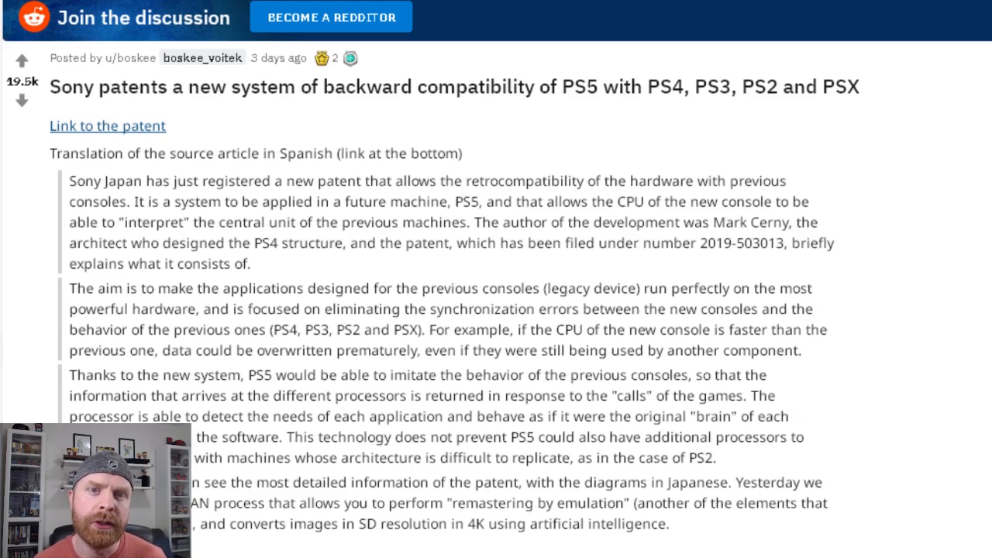
pyautogui.click(107, 125)
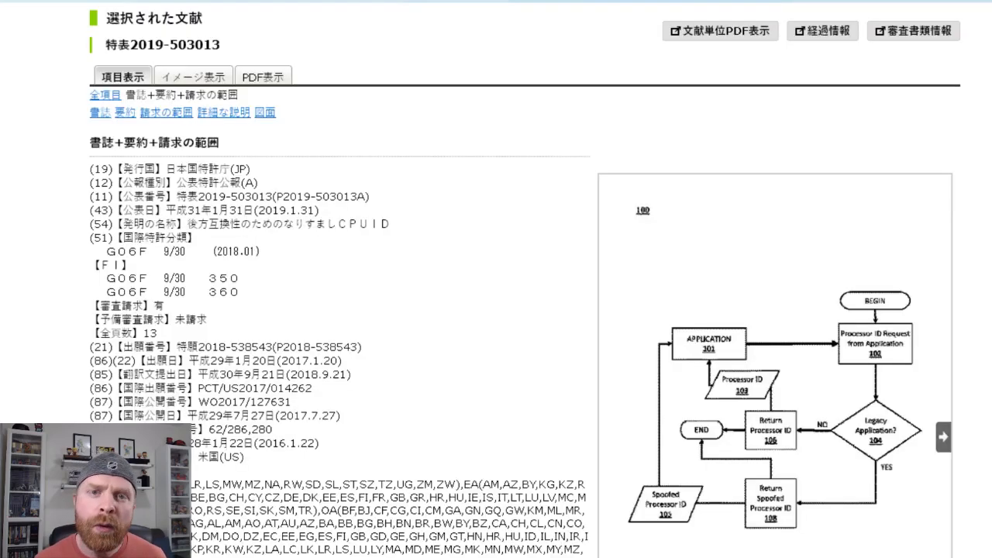